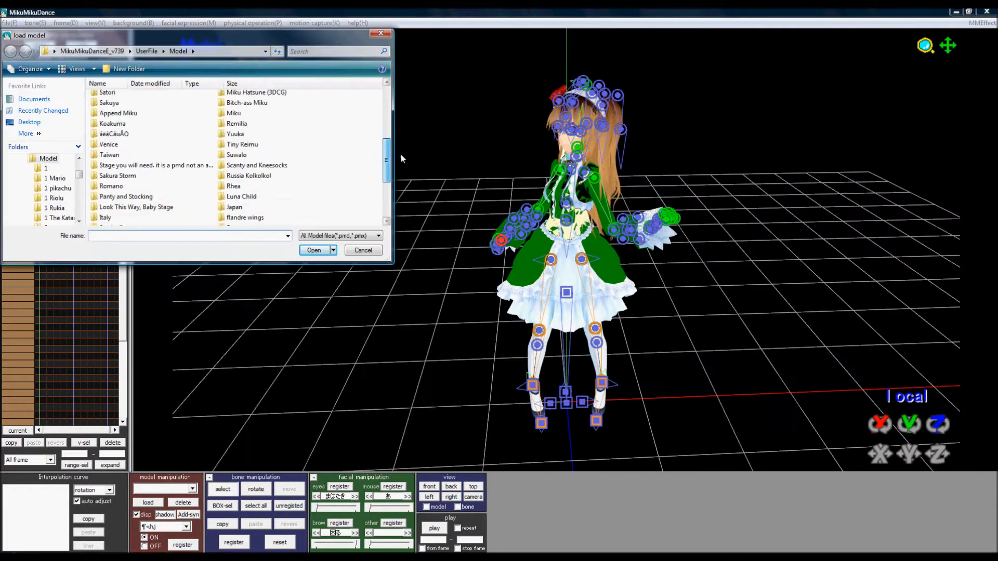
Load the Veneziano model and pose it kneeling in front of the green-dress girl.
{"action": "left_click", "coordinate": [313, 249]}
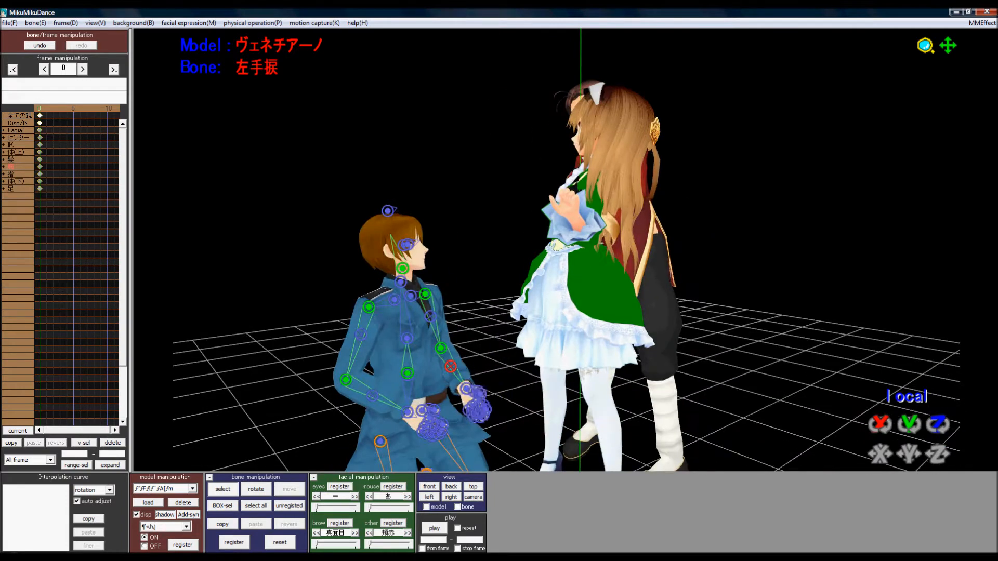
Load the England and Canada models and raise Canada's arm with its elbow bones.
{"action": "left_click", "coordinate": [148, 502]}
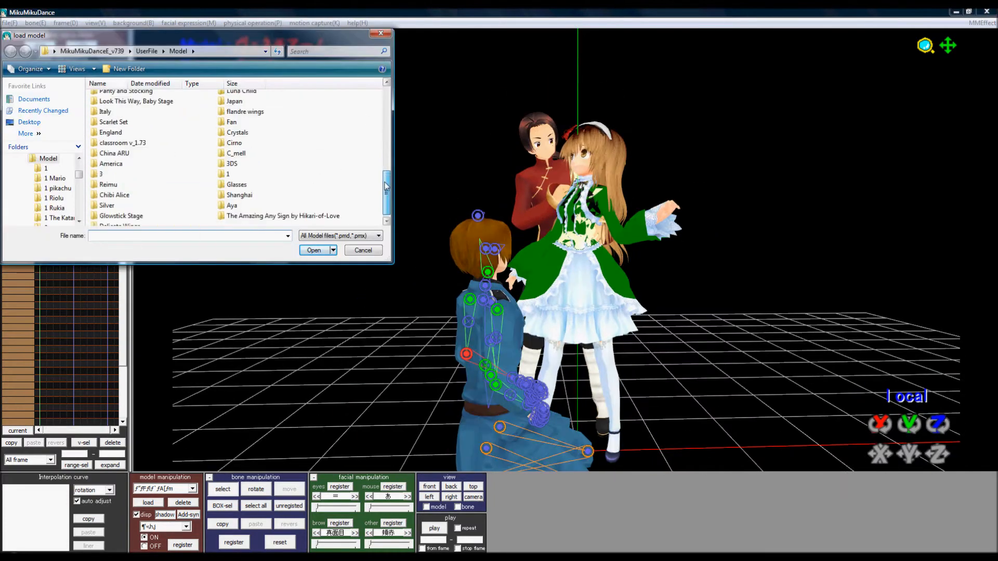
{"action": "left_click", "coordinate": [313, 249]}
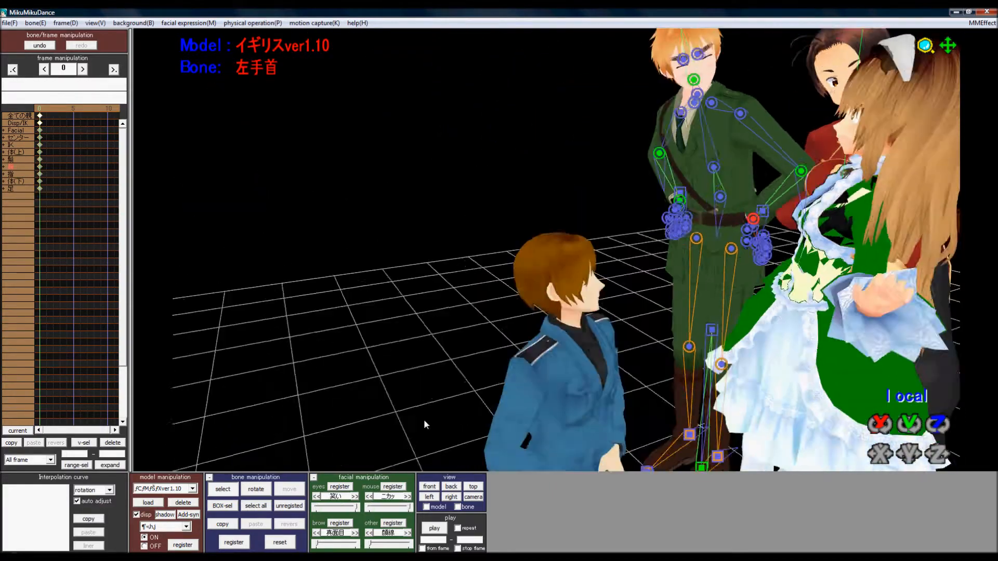
{"action": "left_click", "coordinate": [164, 489]}
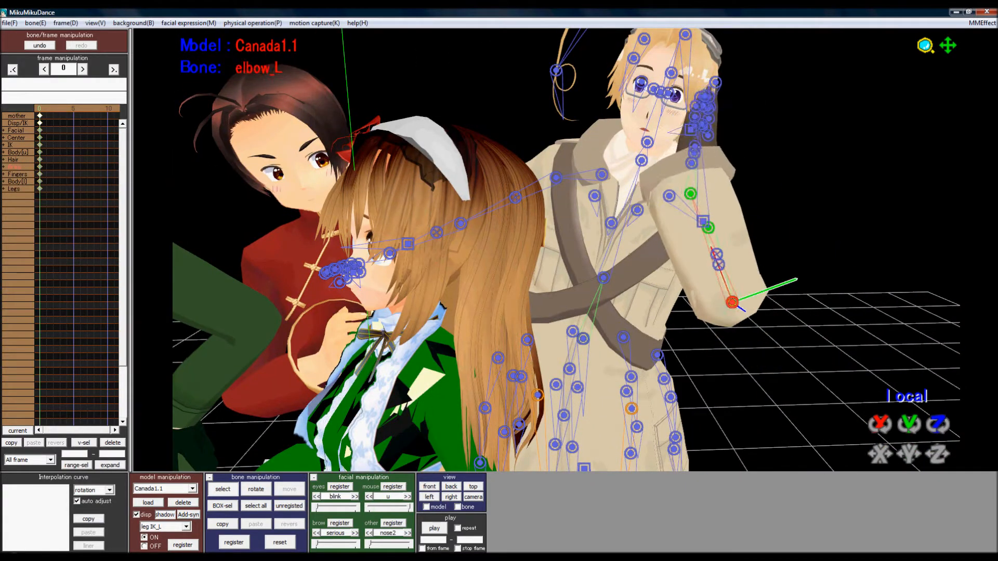
Browse the Model folder for another character, then switch to Chrome on DamnLOL.
{"action": "left_click", "coordinate": [147, 502]}
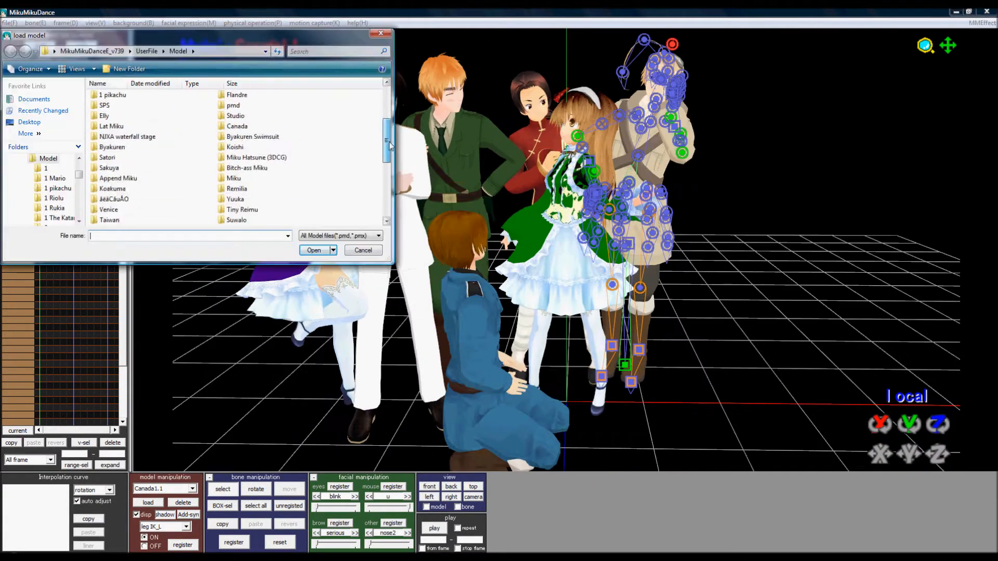
{"action": "left_click", "coordinate": [313, 249]}
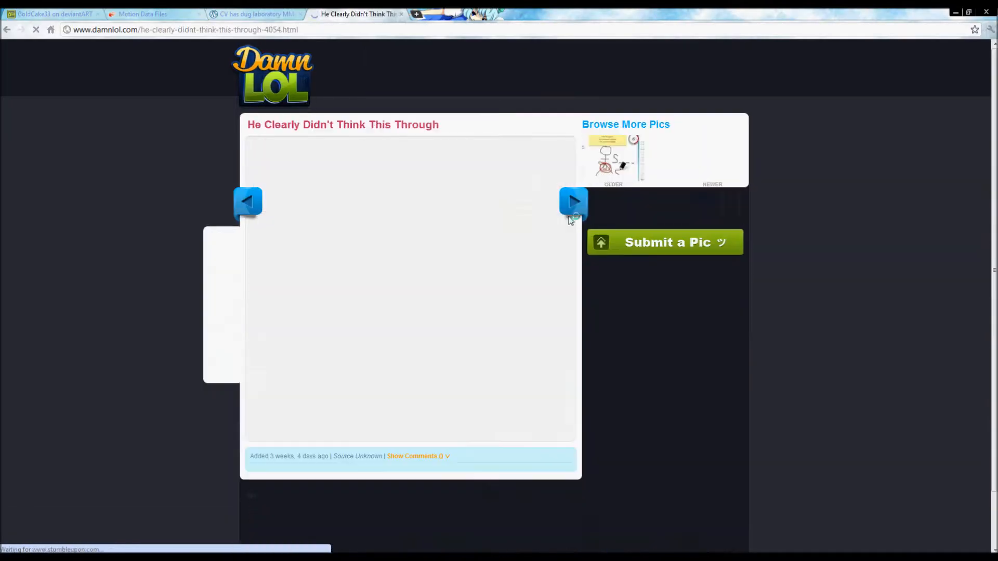
Return to MikuMikuDance and curl China's fingers around the bowl.
{"action": "left_click", "coordinate": [573, 202]}
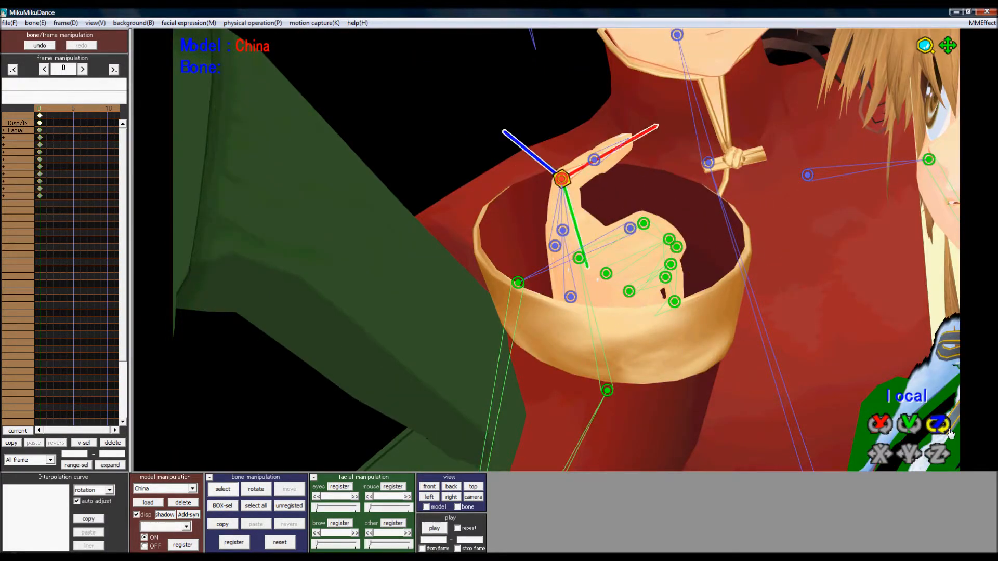
Place the group on a lit stage background and browse the NCHLShader accessory folder.
{"action": "left_click", "coordinate": [162, 488]}
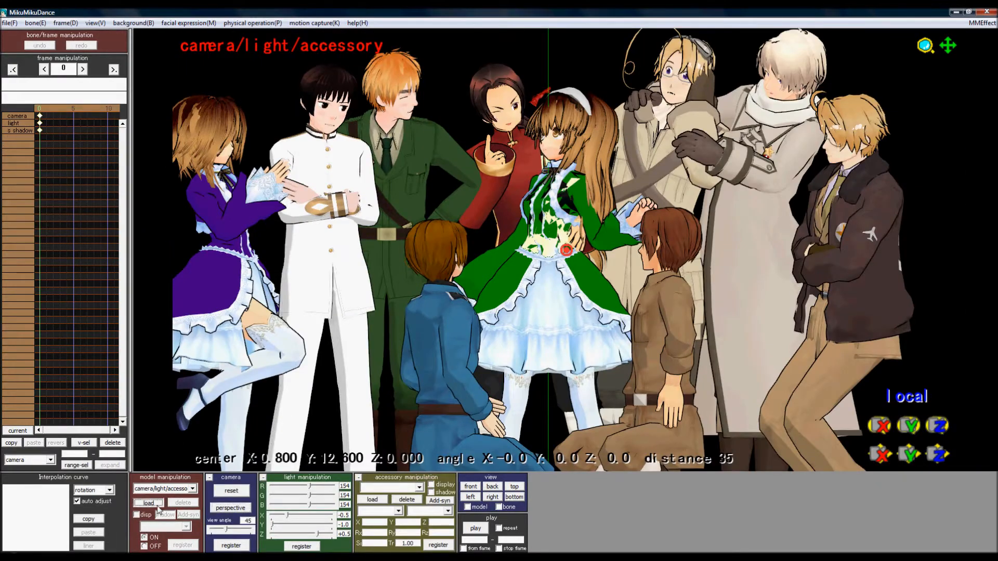
{"action": "left_click", "coordinate": [147, 502]}
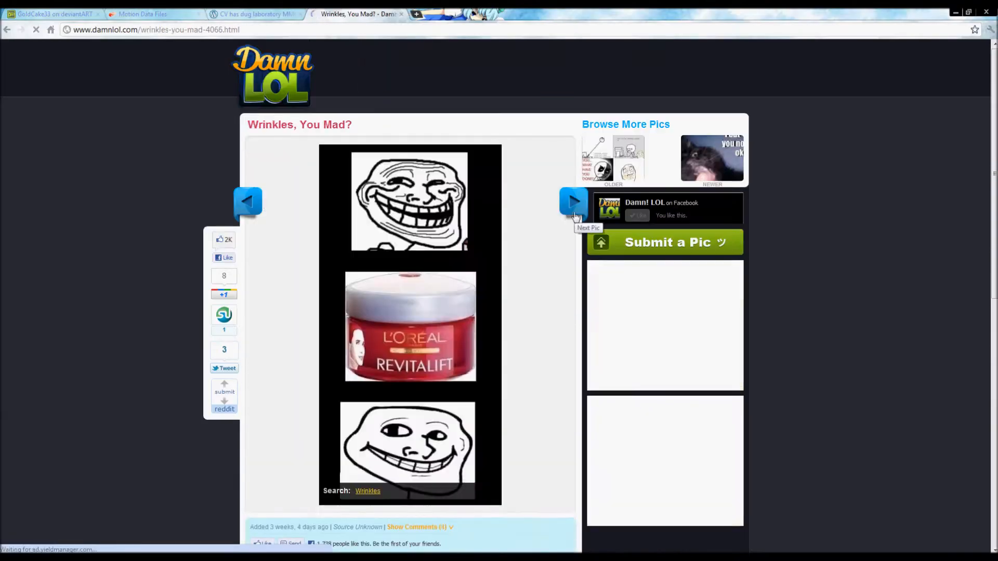
{"action": "left_click", "coordinate": [572, 202]}
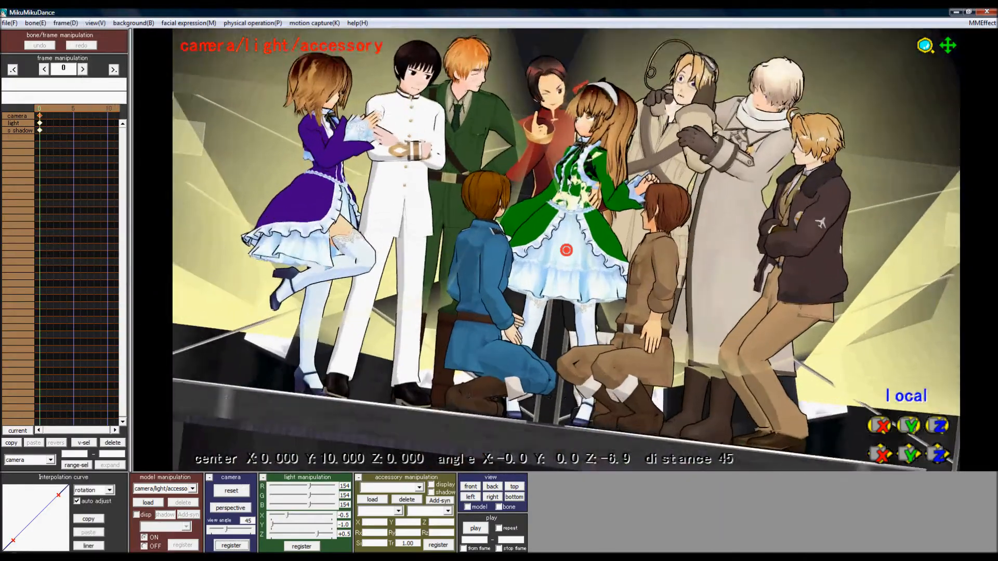
{"action": "left_click", "coordinate": [373, 499]}
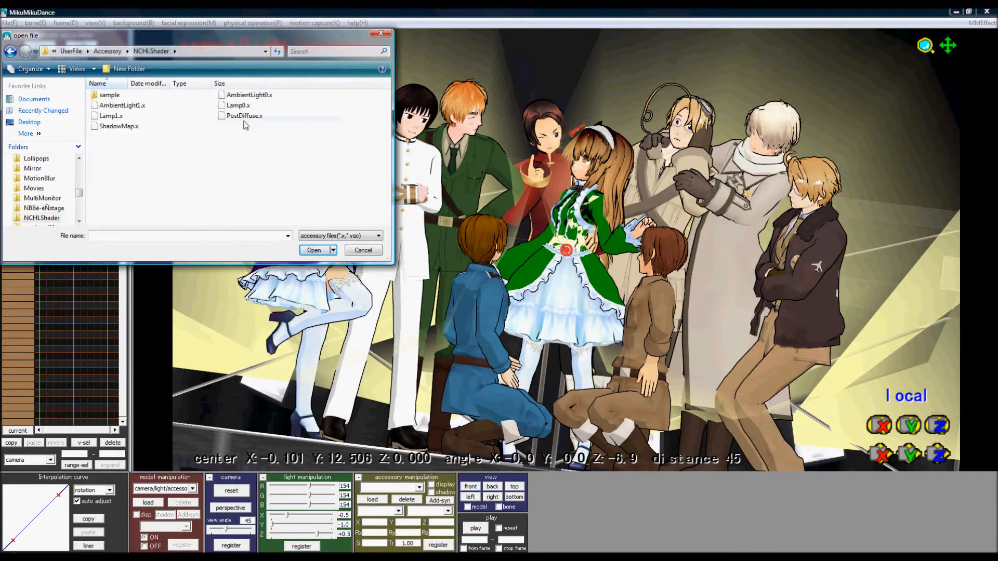